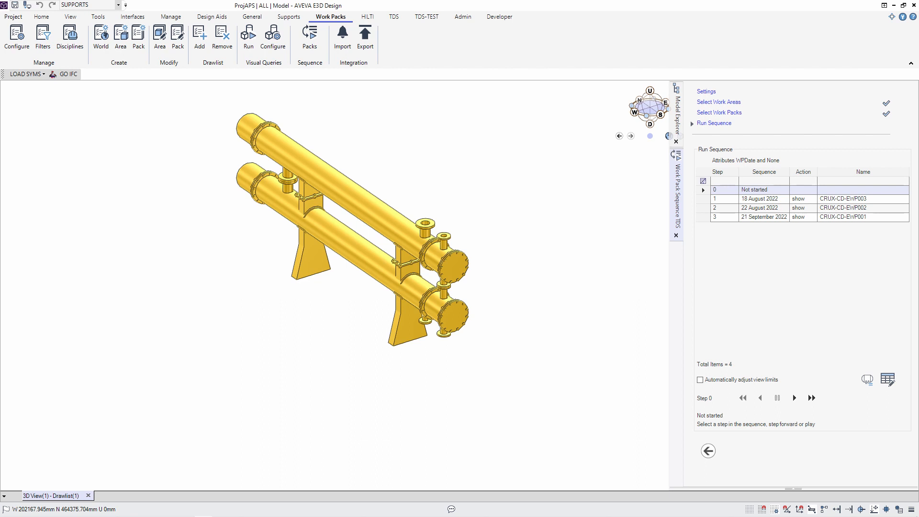
# Show the Manage Disciplines list with MECH, PIPE, STRU, INST, ELEC and CONS.
pyautogui.click(70, 35)
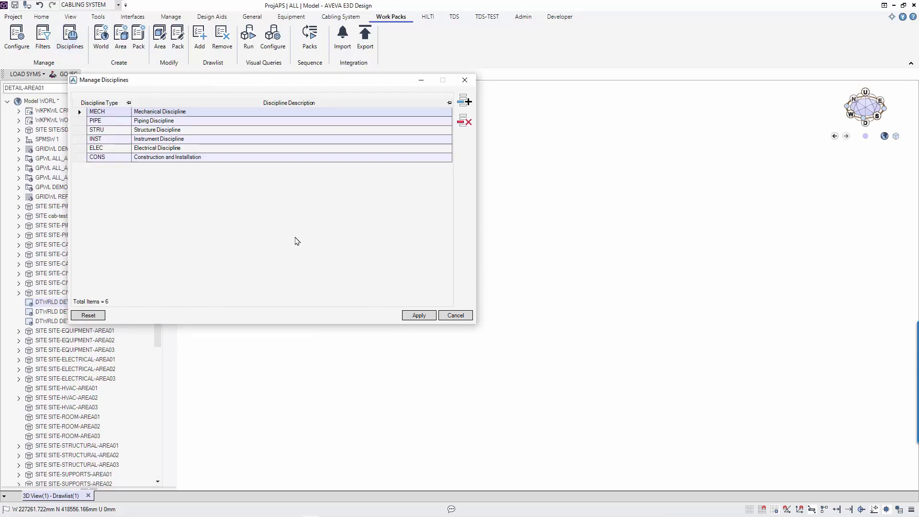
# Dismiss disciplines, open Manage Filter Expressions, and add a fifth filter row.
pyautogui.click(455, 315)
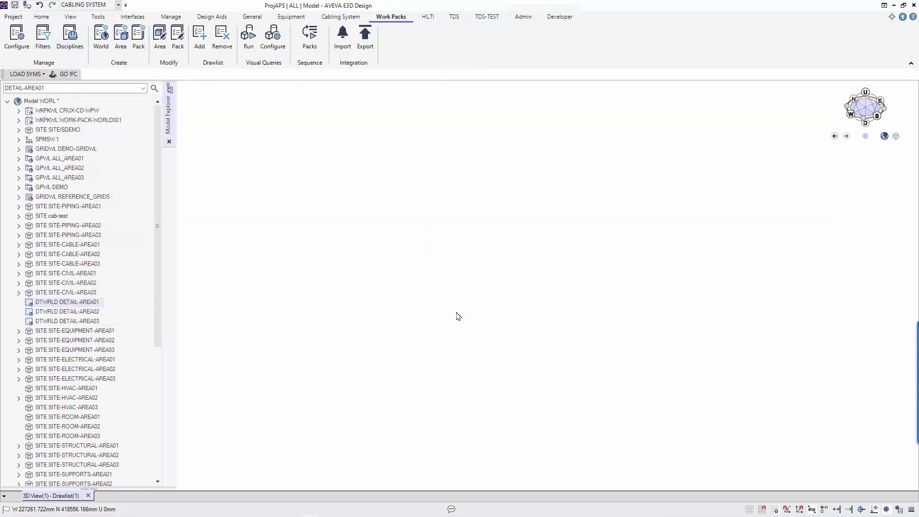
pyautogui.click(42, 35)
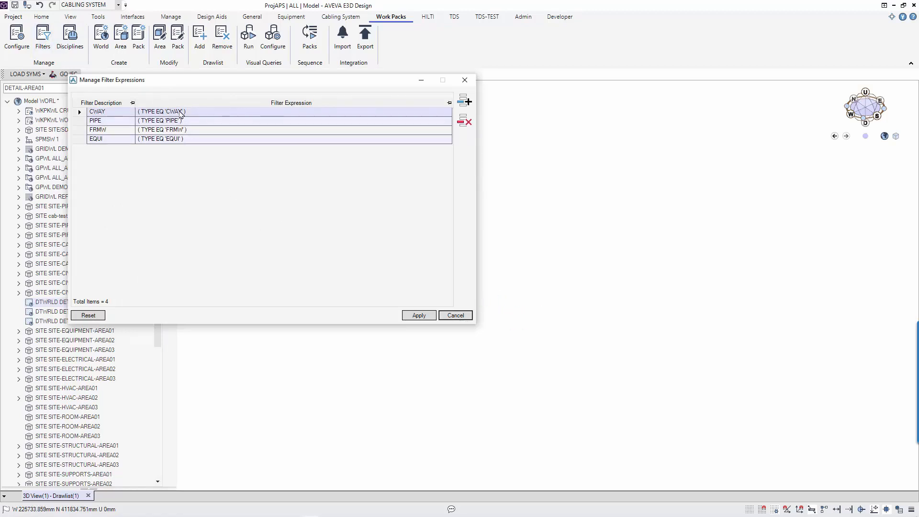
pyautogui.doubleClick(162, 111)
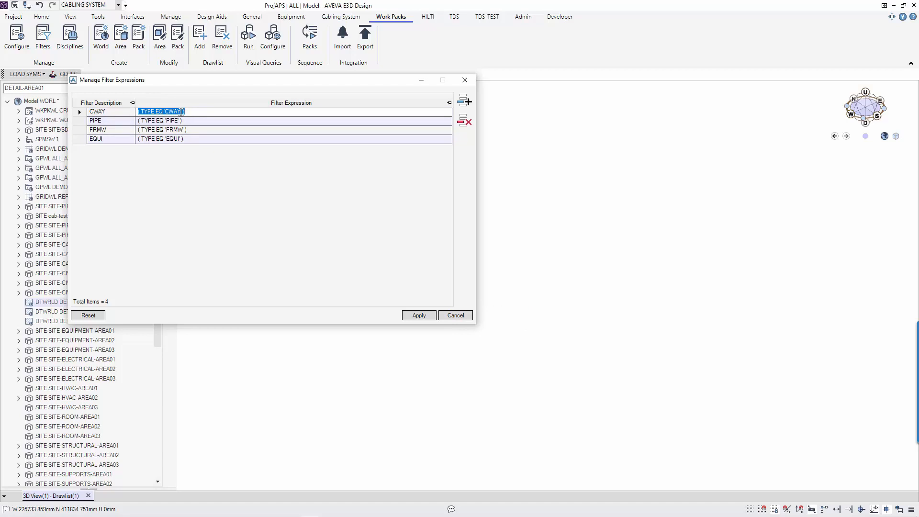
pyautogui.click(464, 100)
pyautogui.write('ALL')
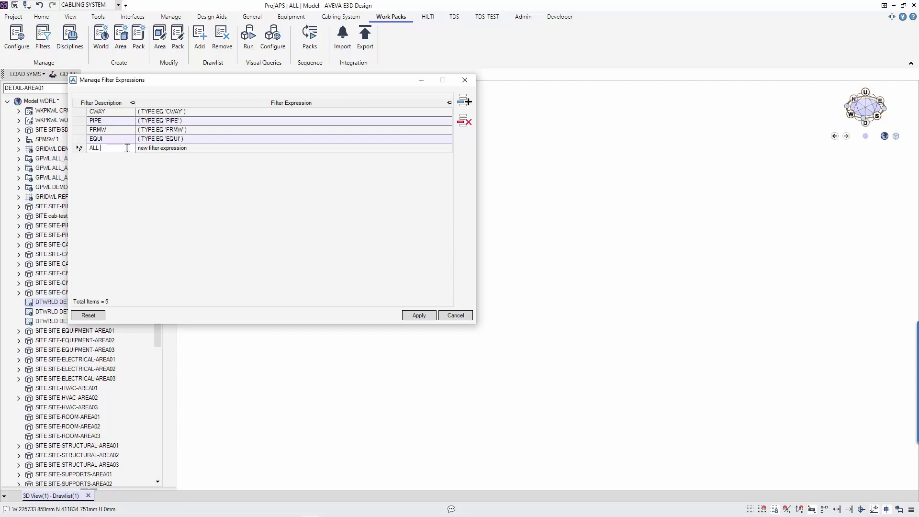
# Name the new filter ALL_ELE and begin its expression with TYPE EQ 'EQUI' OR 'PIPE'.
pyautogui.write('_ELE')
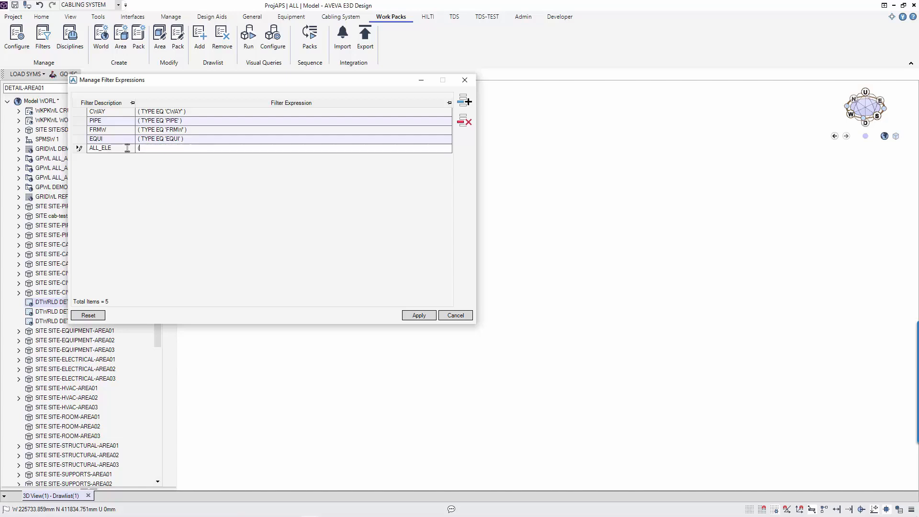
pyautogui.write('( TYPE')
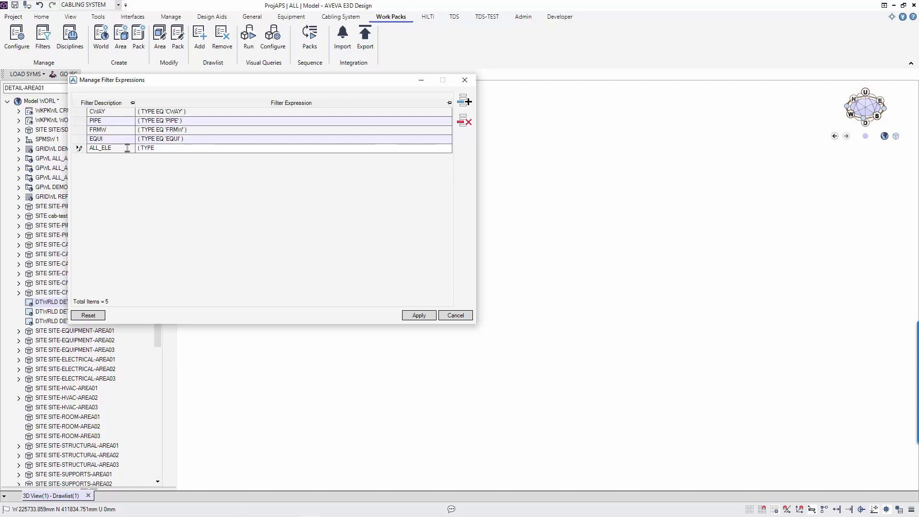
pyautogui.write('EQ')
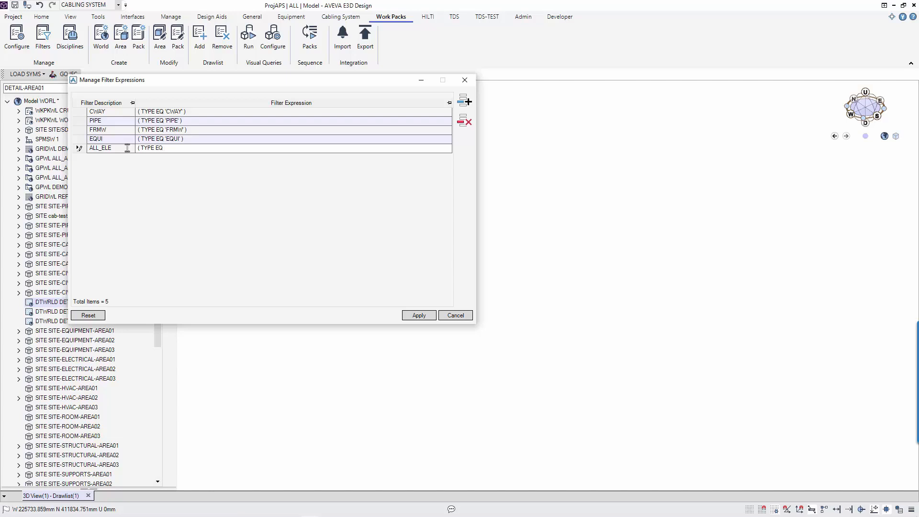
pyautogui.write("'EQUI")
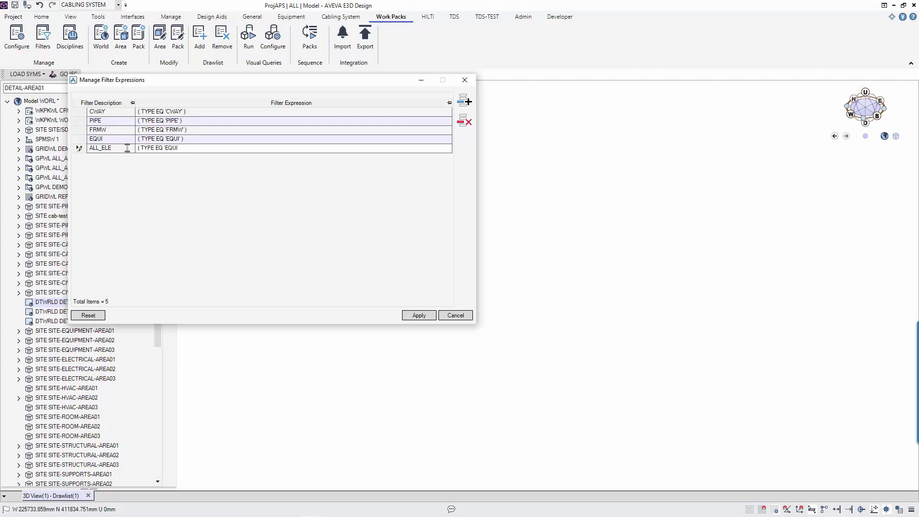
pyautogui.write('OR TYPE E')
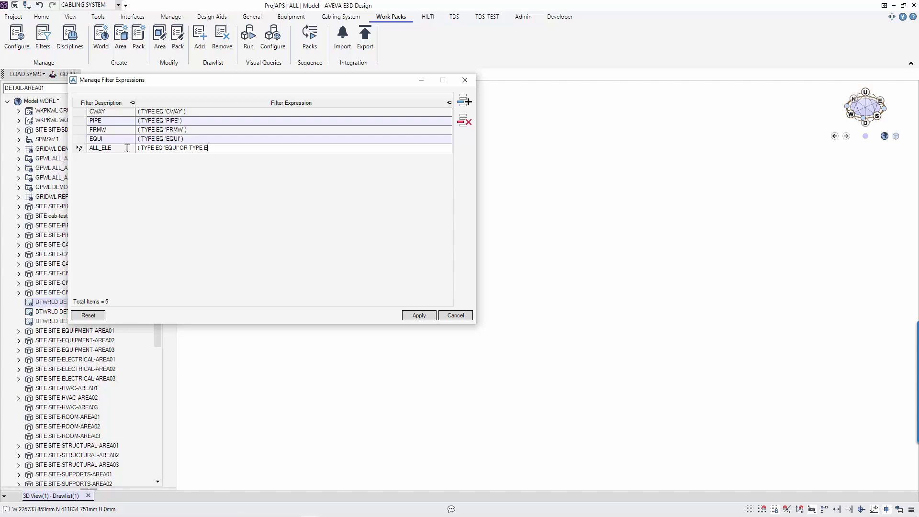
pyautogui.write('Q')
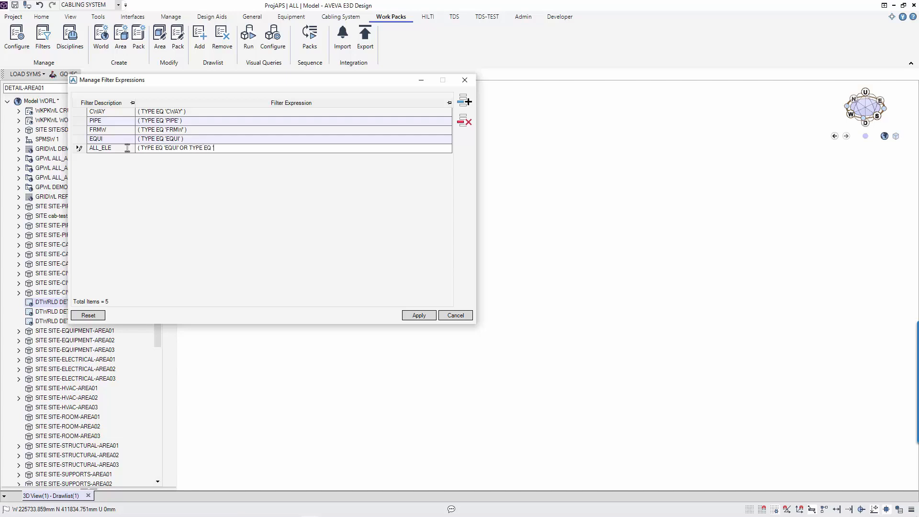
pyautogui.write("'PIPE'")
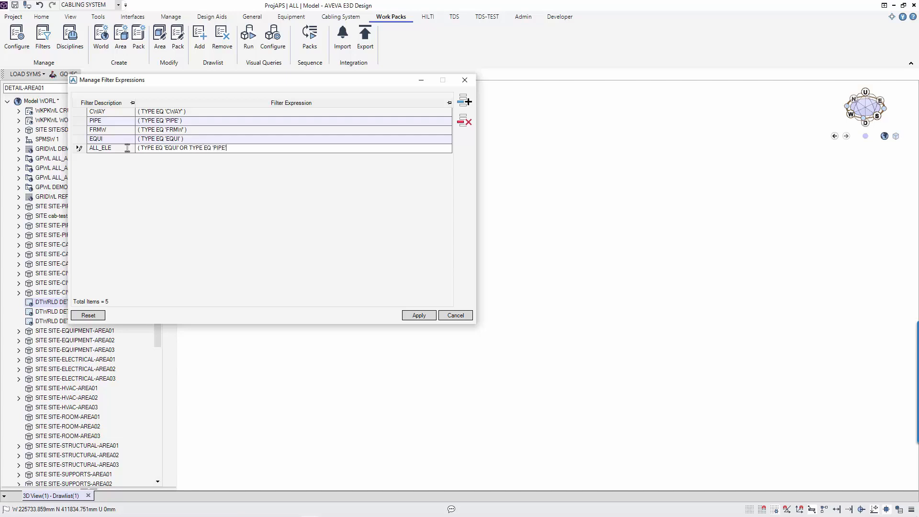
# Complete the ALL_ELE expression by adding FRMW and CWAY types.
pyautogui.write('OR')
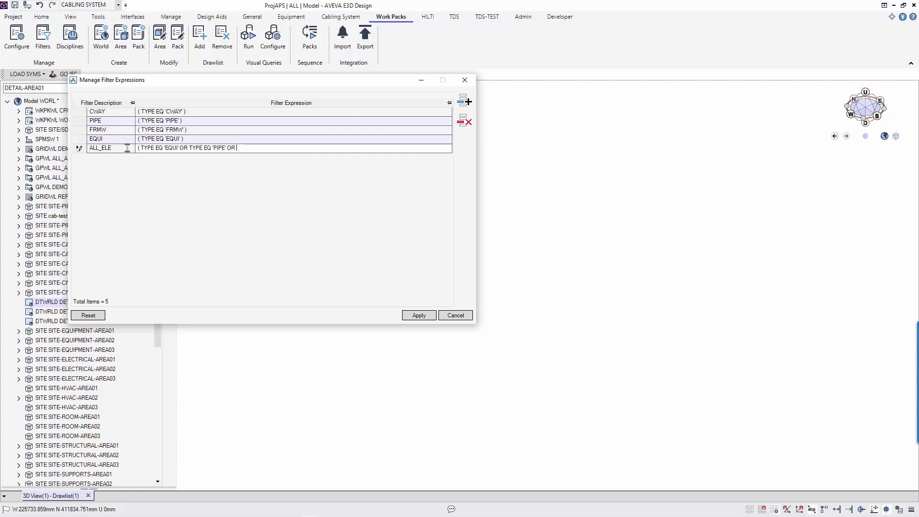
pyautogui.write("TYPE EQ 'FRMW'")
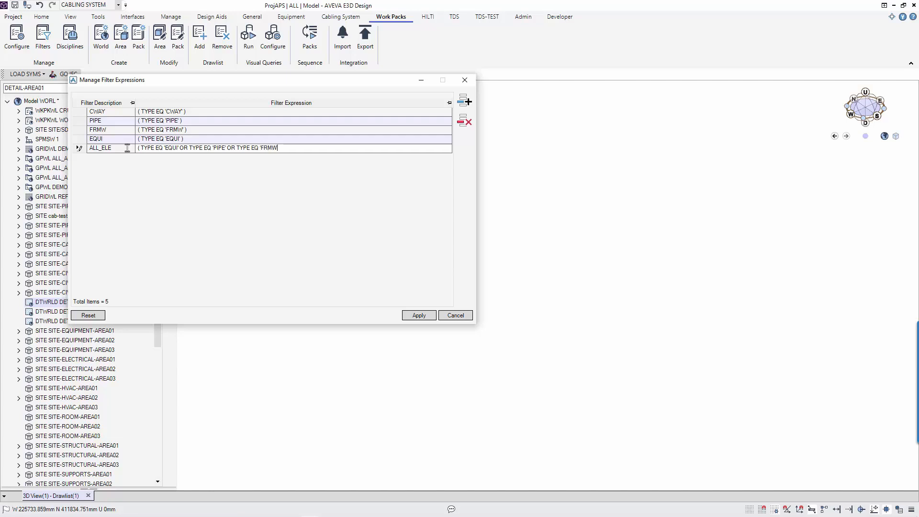
pyautogui.write('OR TYPE')
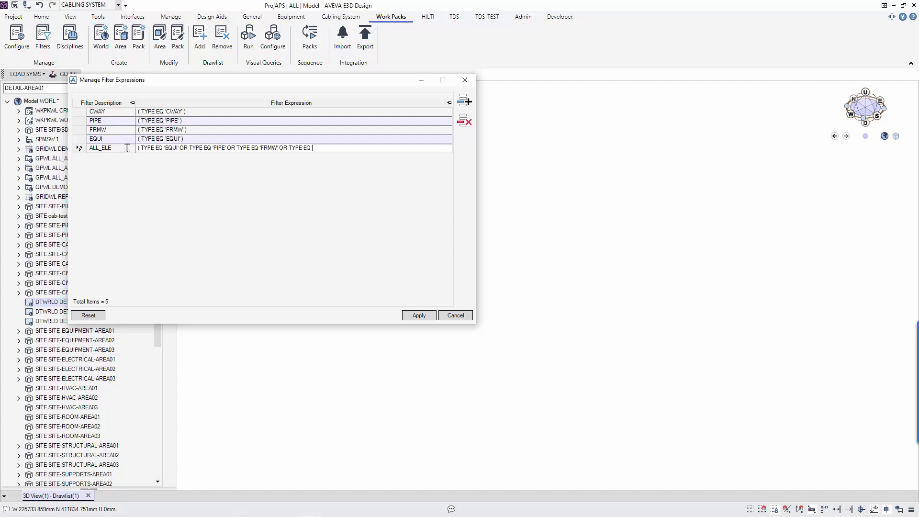
pyautogui.write('EQUI')
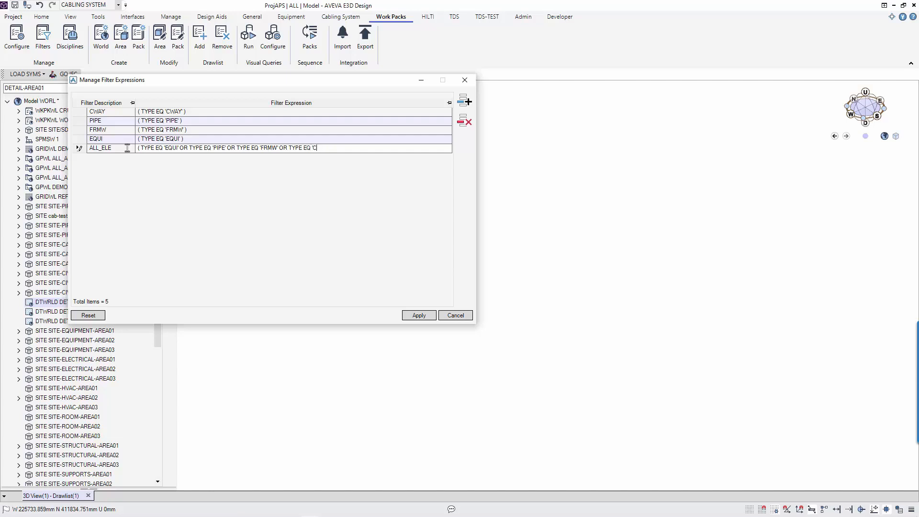
pyautogui.write('WAY')
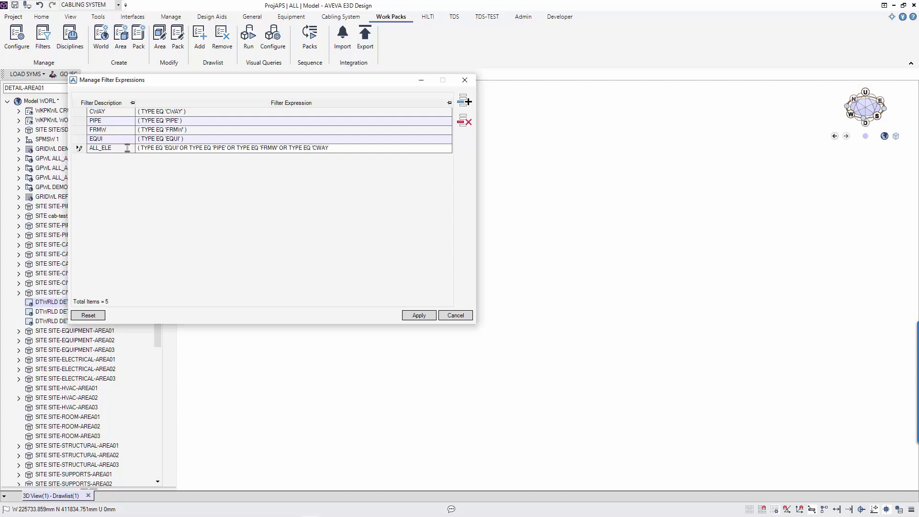
pyautogui.click(331, 148)
pyautogui.write(' )')
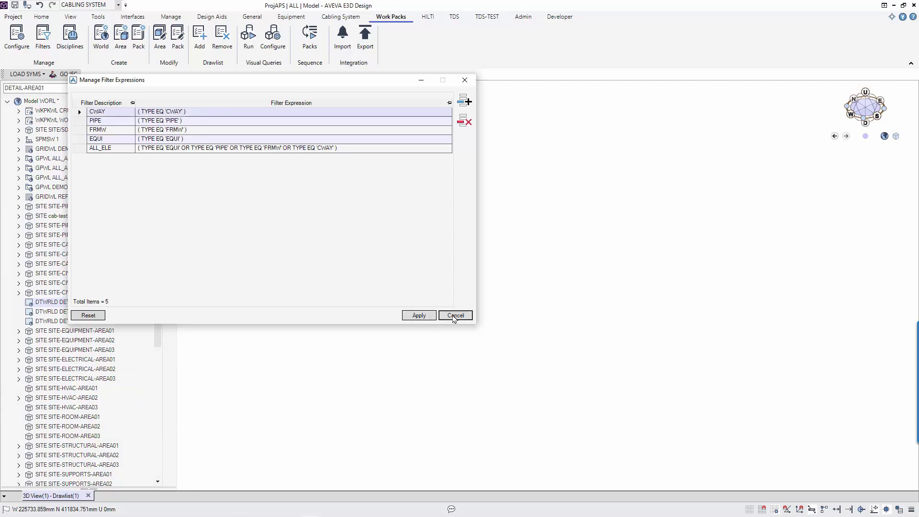
# Select the Engineering Work Pack to view its EQUI, FRMW, PIPE and CWAY filters.
pyautogui.click(455, 315)
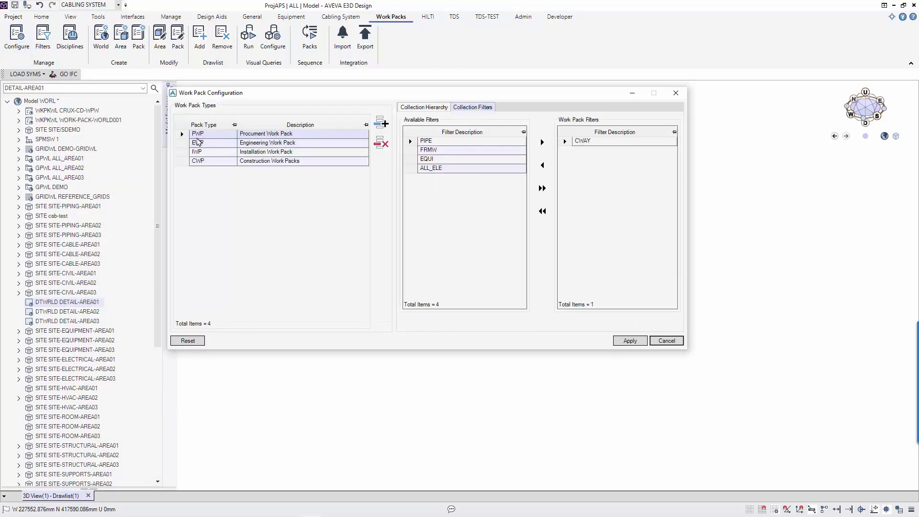
pyautogui.click(540, 187)
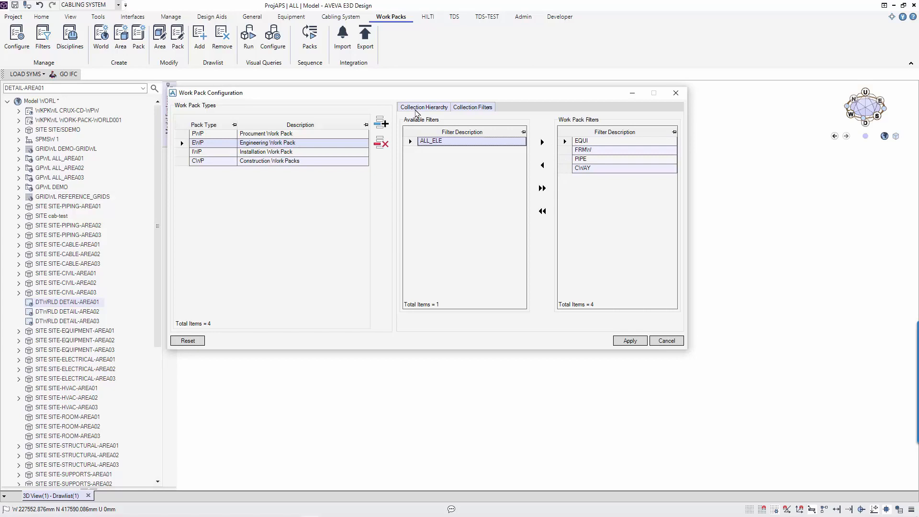
# View the EWP Collection Hierarchy tab listing CWAY, STRU, PIPE and EQUI.
pyautogui.click(423, 106)
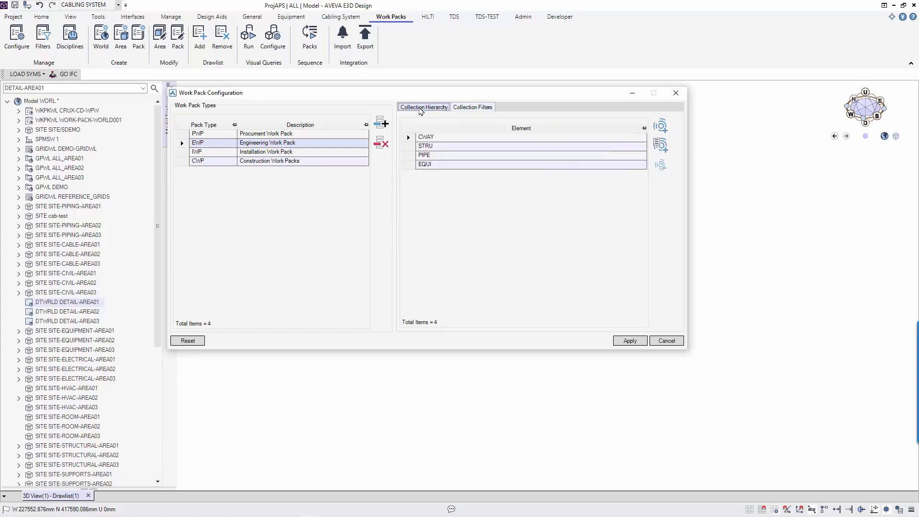